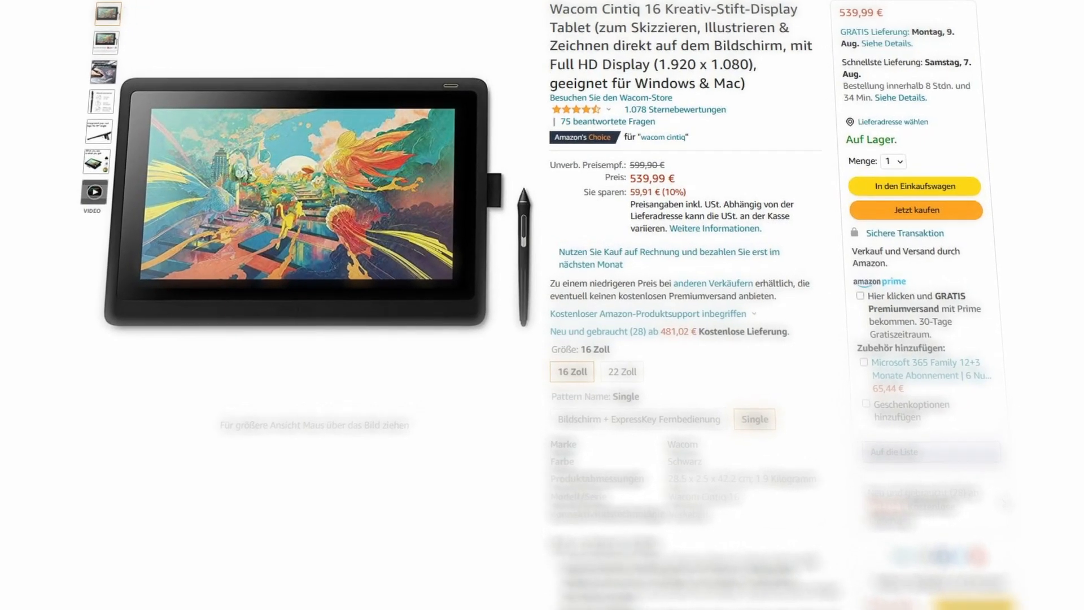
scroll(down, 3)
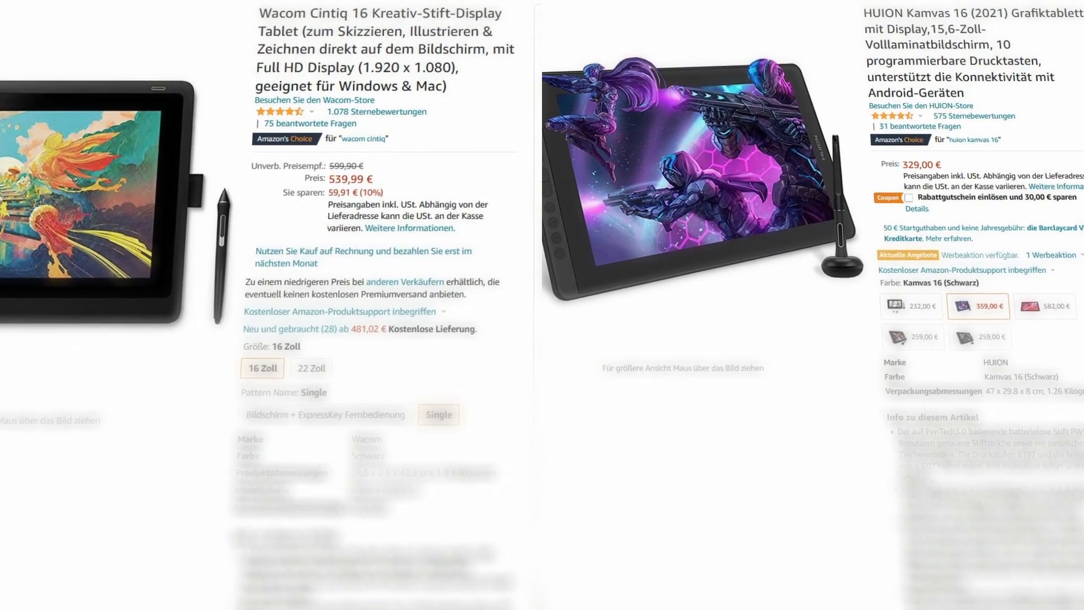
scroll(down, 3)
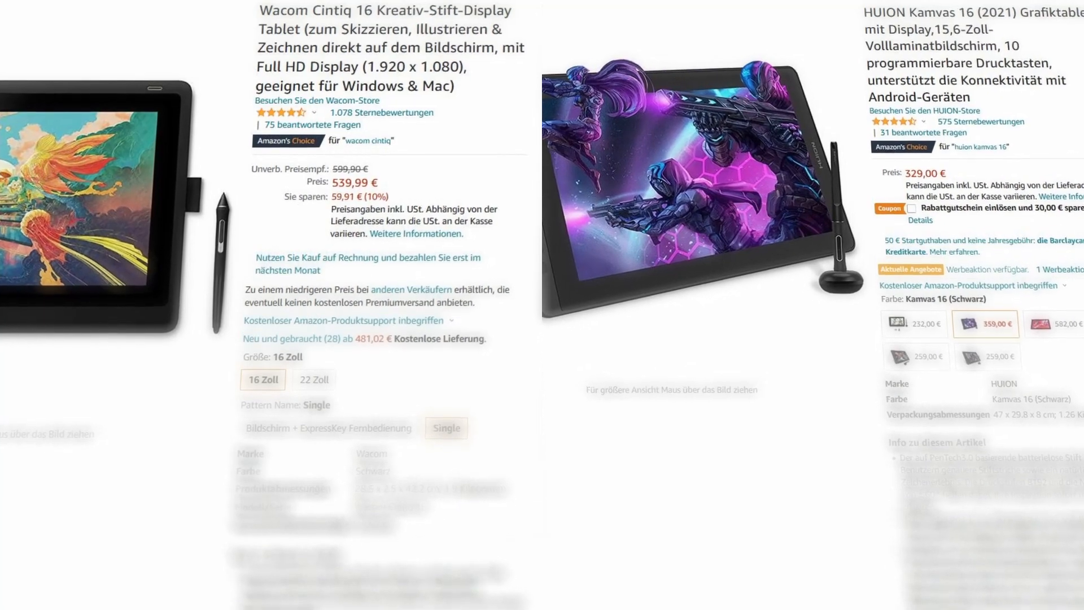
scroll(down, 3)
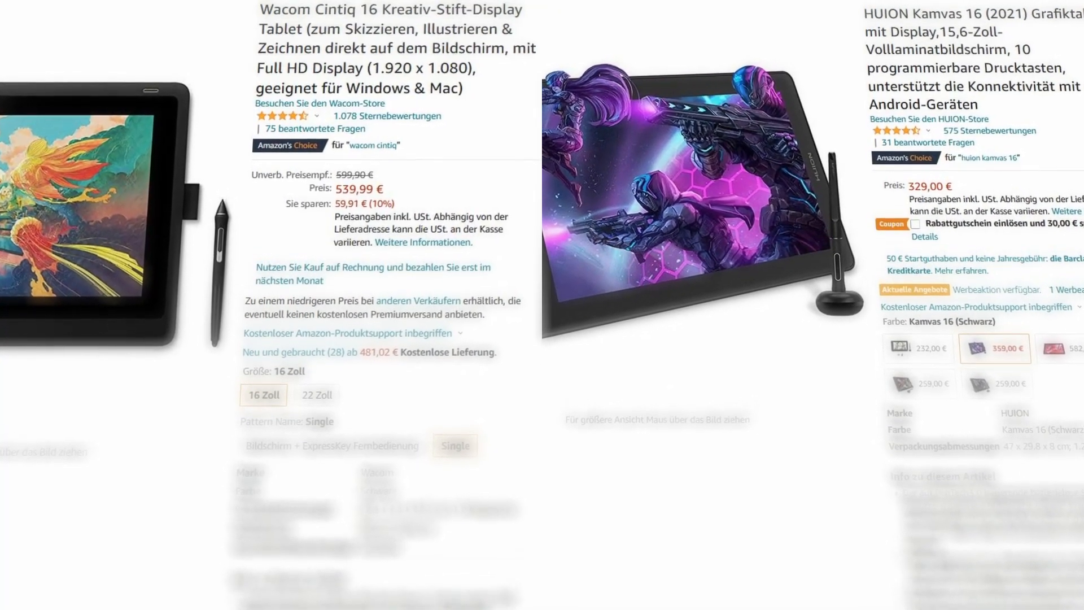